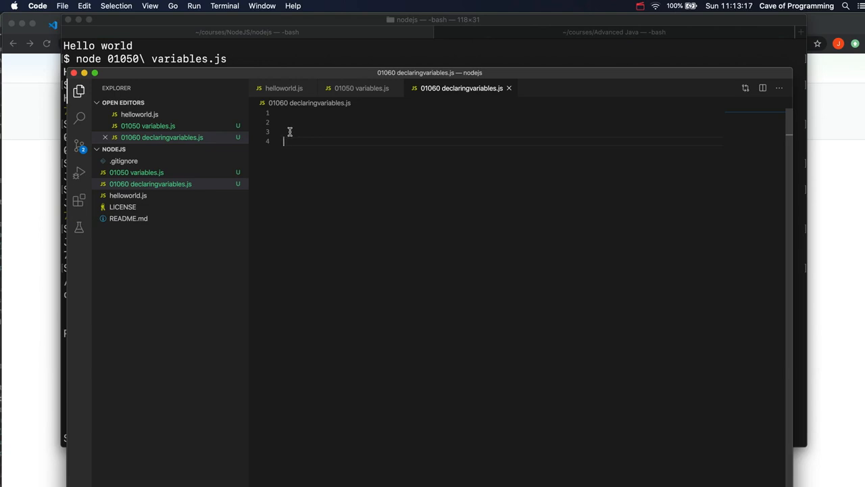
# - Review the earlier variables.js example, adjusting the days value to read '= 7'
pyautogui.click(361, 88)
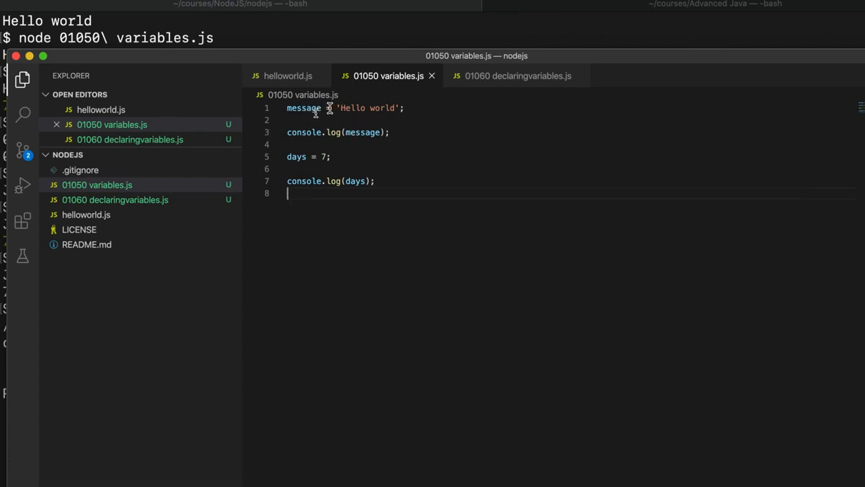
pyautogui.doubleClick(303, 108)
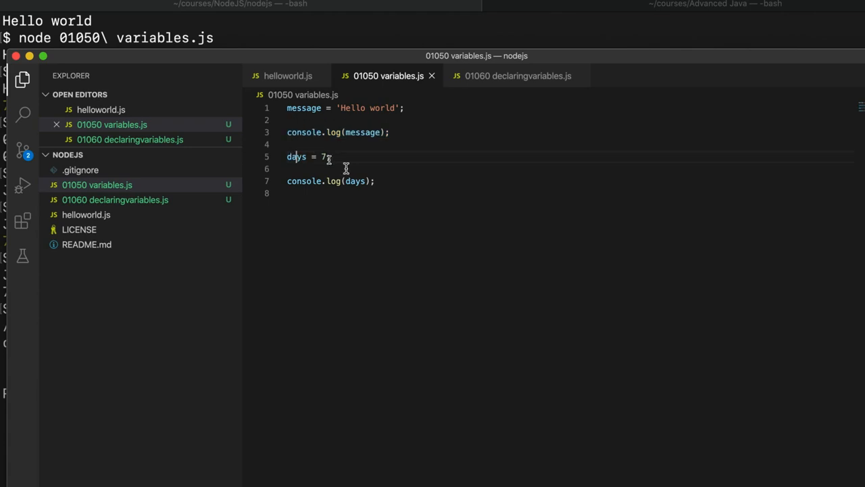
pyautogui.doubleClick(323, 156)
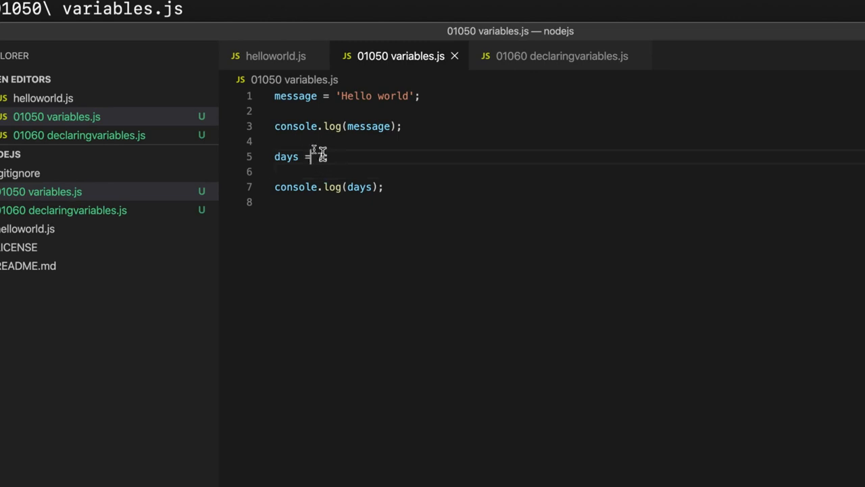
pyautogui.write('7;')
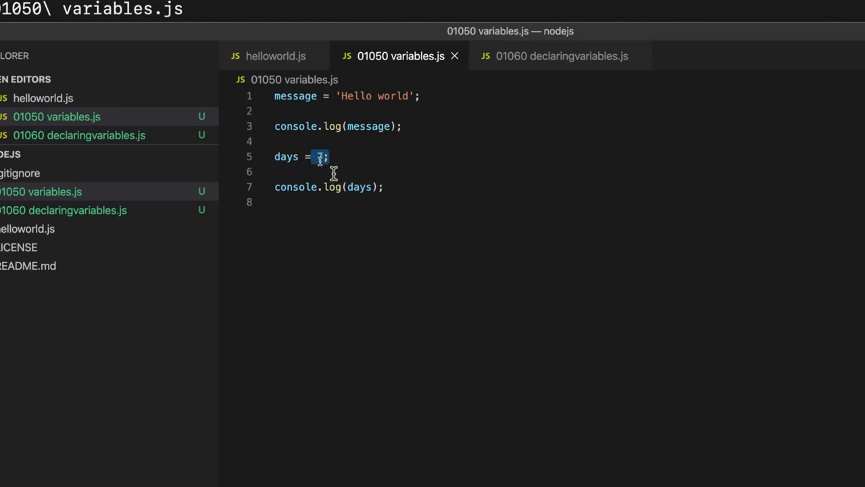
pyautogui.doubleClick(286, 157)
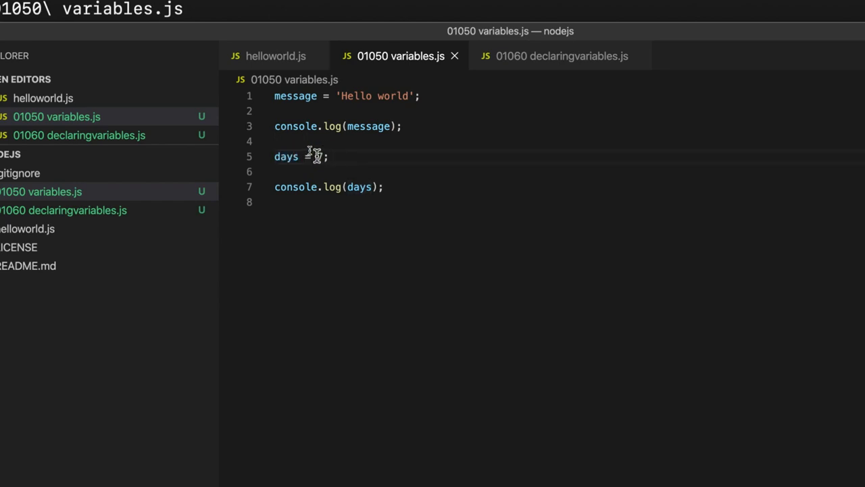
pyautogui.write('= 7')
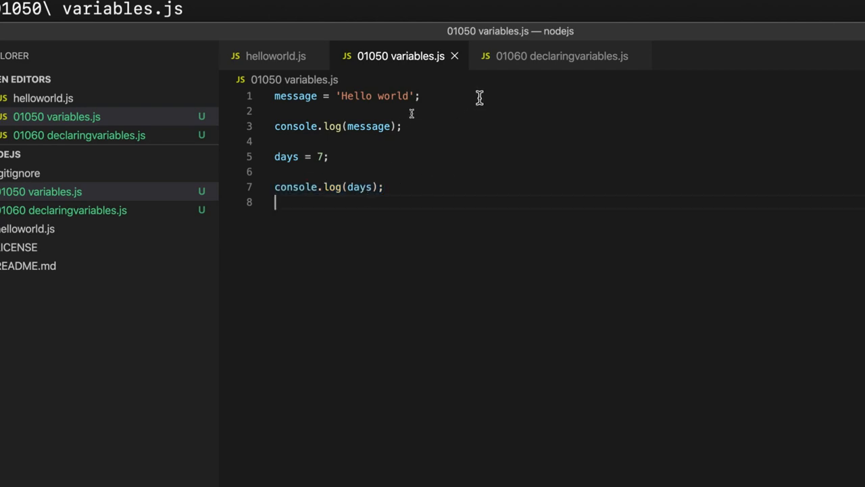
# - In declaringvariables.js write message = 'Hello world'; followed by console.log(message);
pyautogui.click(561, 56)
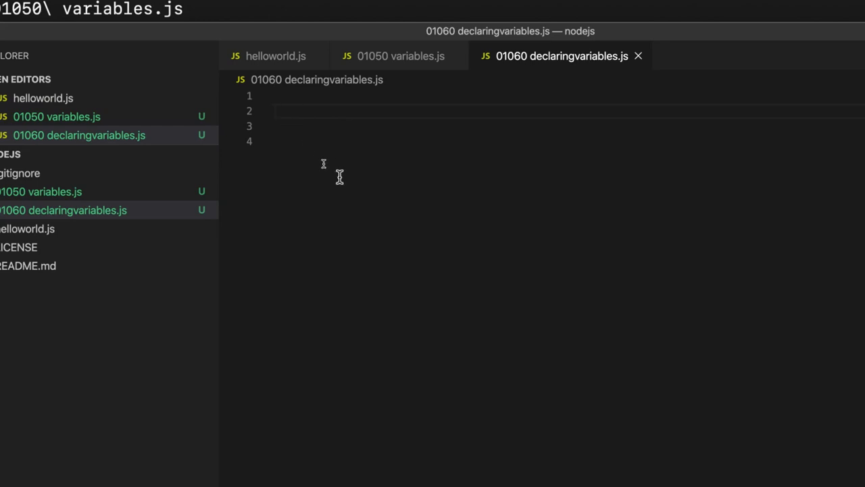
pyautogui.click(400, 55)
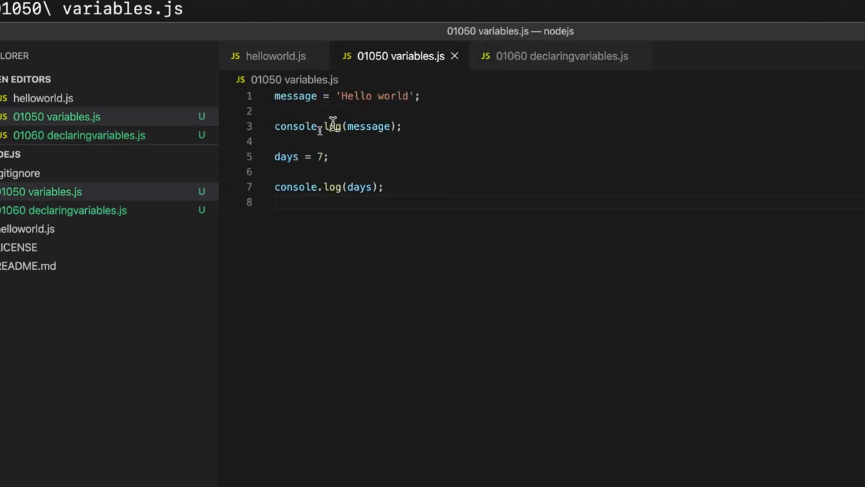
pyautogui.click(561, 57)
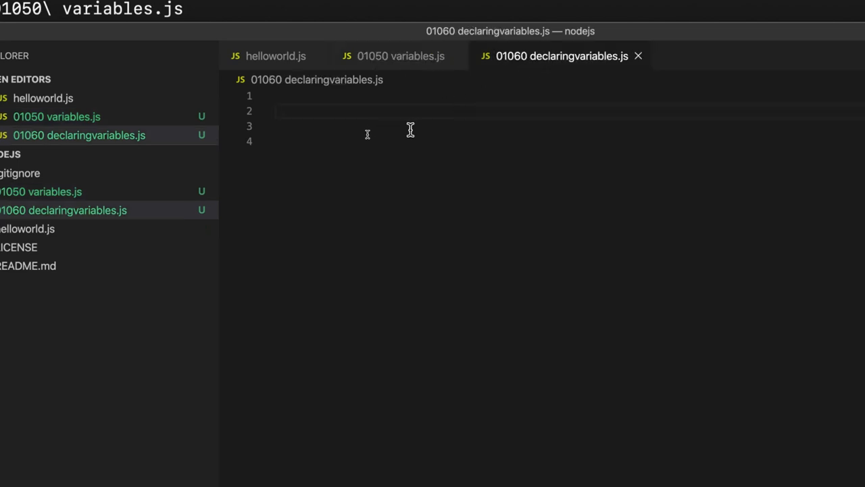
pyautogui.write('message =')
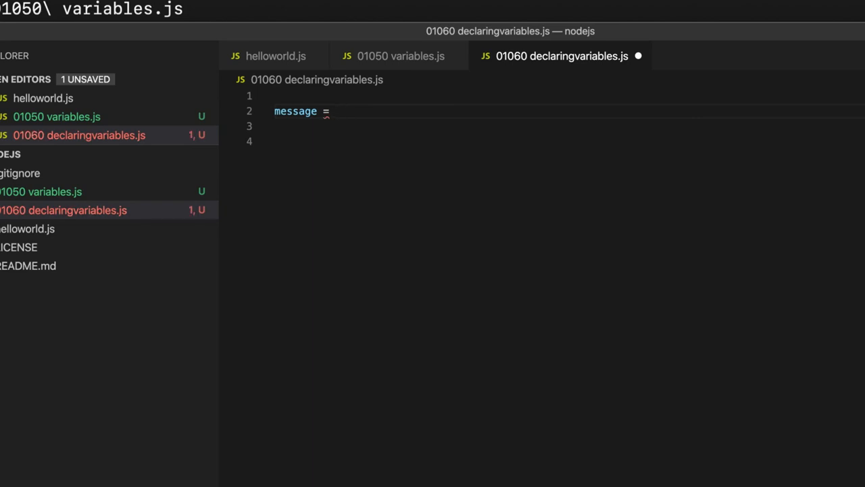
pyautogui.write("'He")
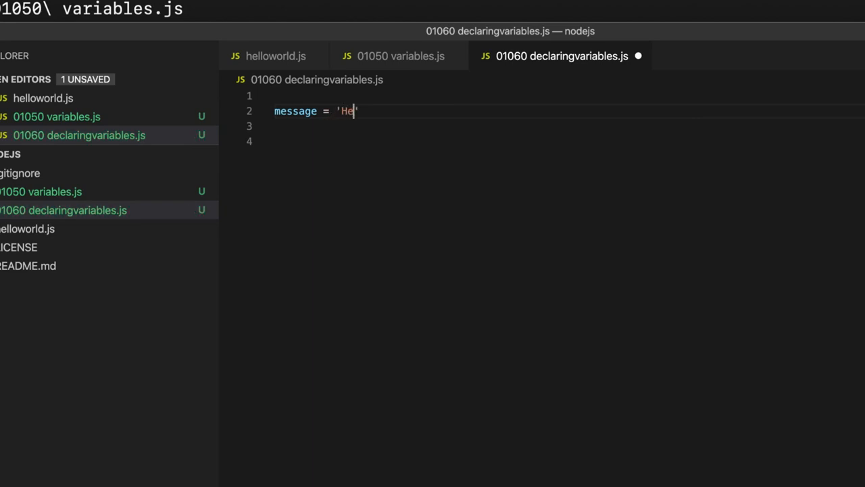
pyautogui.write('llo')
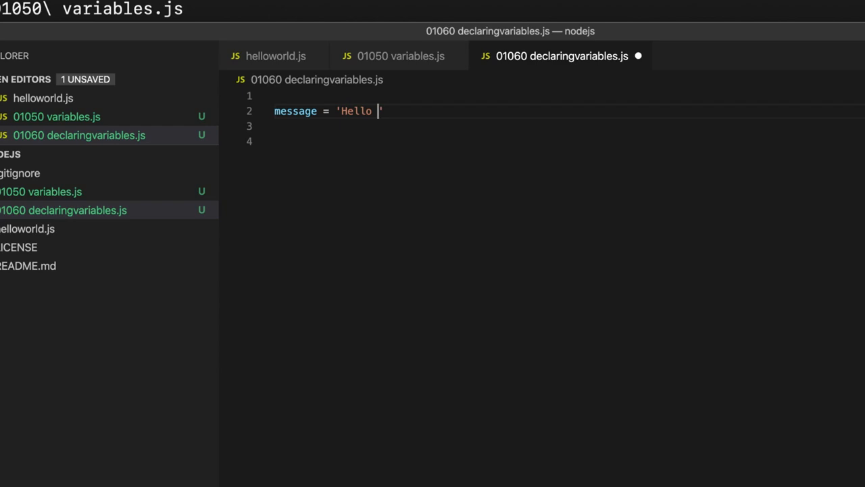
pyautogui.write('world')
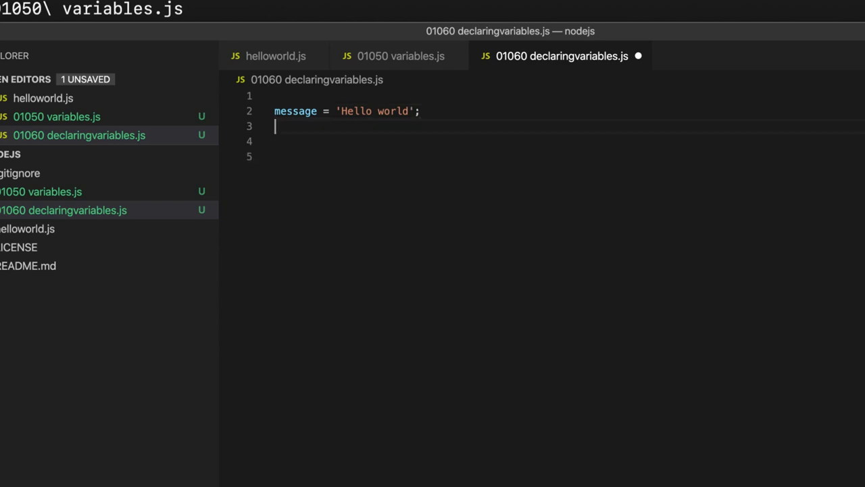
pyautogui.write('console.log')
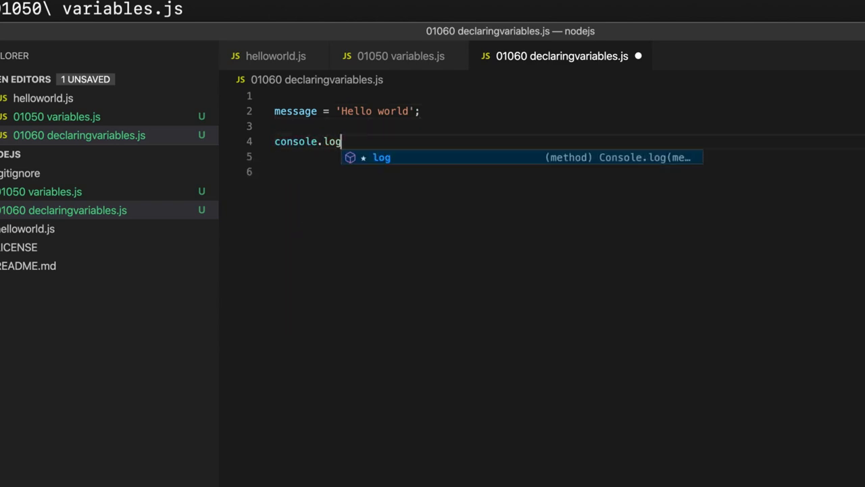
pyautogui.write('(message);')
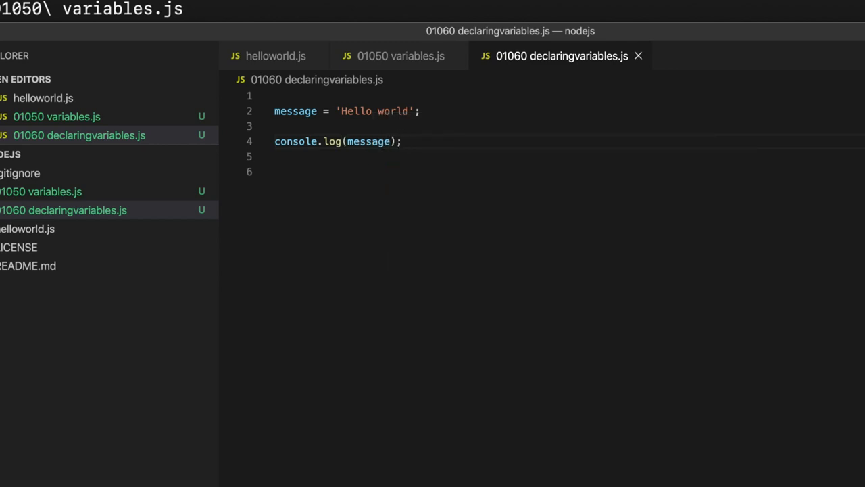
pyautogui.doubleClick(368, 142)
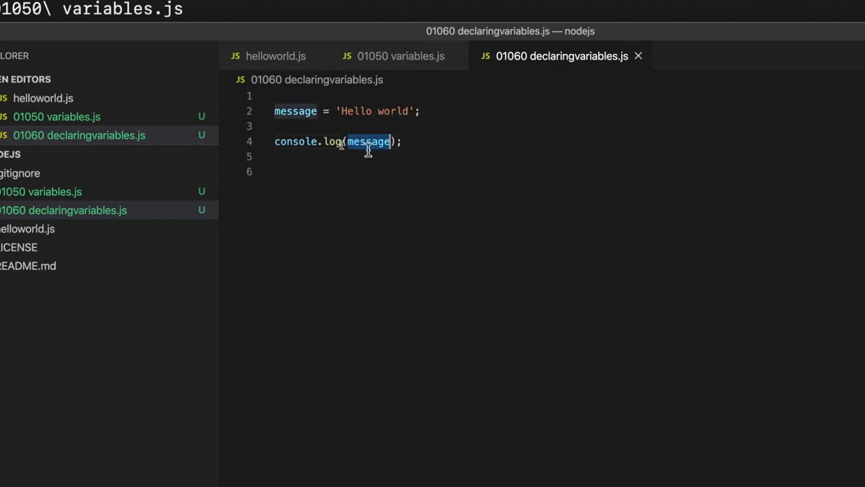
pyautogui.moveTo(365, 130)
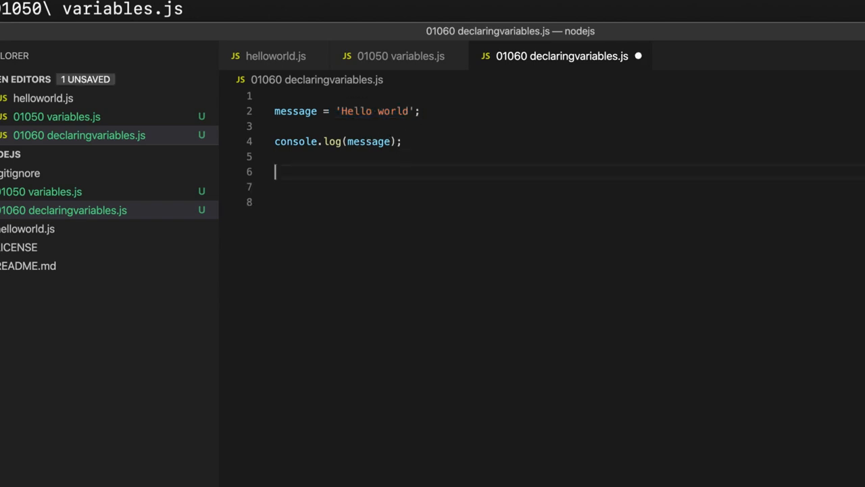
# - Add mesage = 'How are you?'; and console.log(mesage); then run the script with node
pyautogui.write('mes')
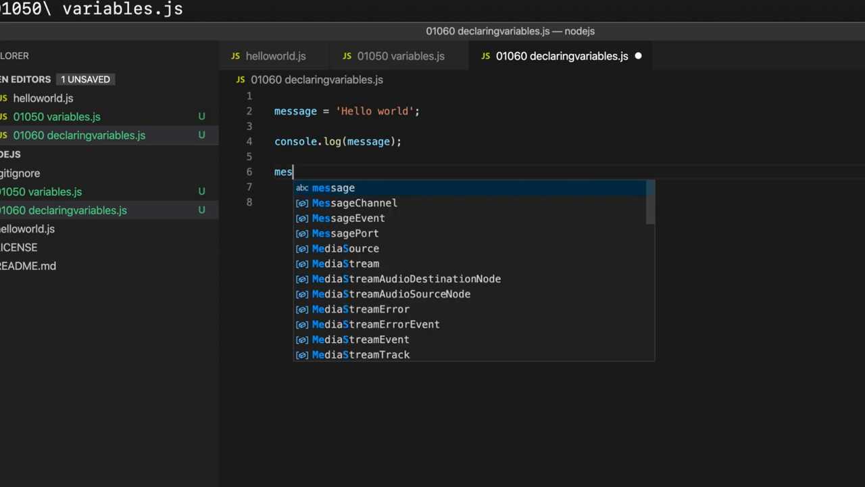
pyautogui.write('age')
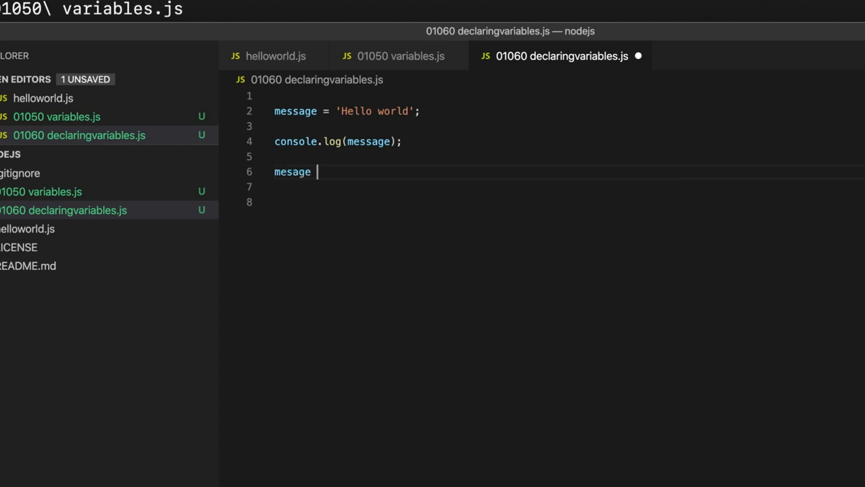
pyautogui.write('=')
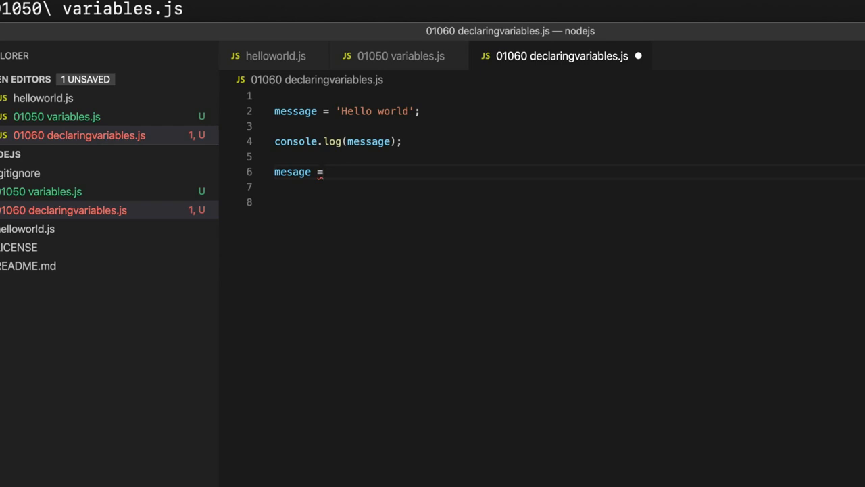
pyautogui.write("'")
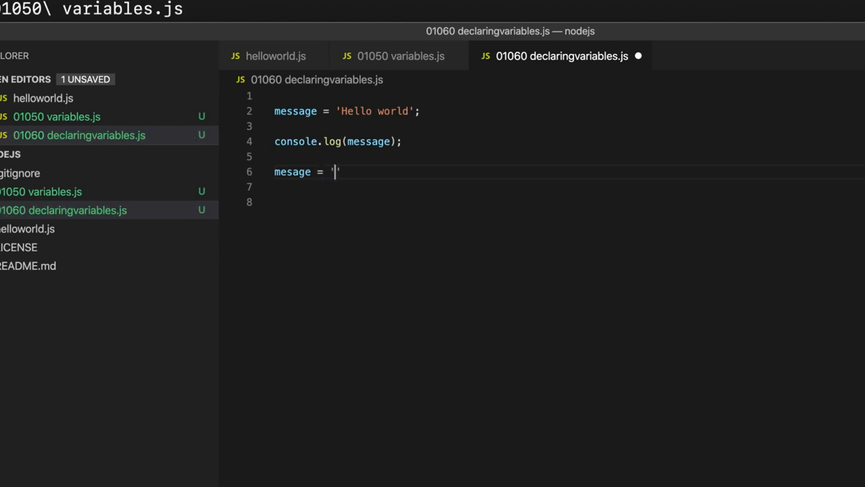
pyautogui.write('Ho')
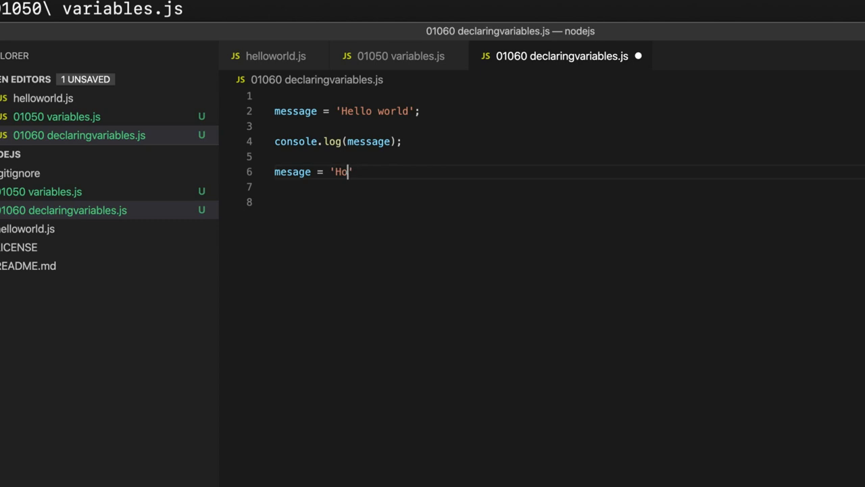
pyautogui.write('w are you?')
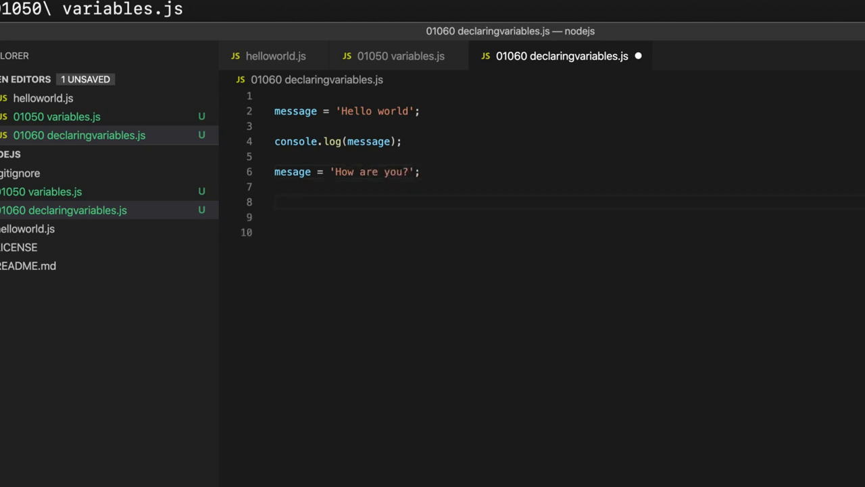
pyautogui.write('console.log')
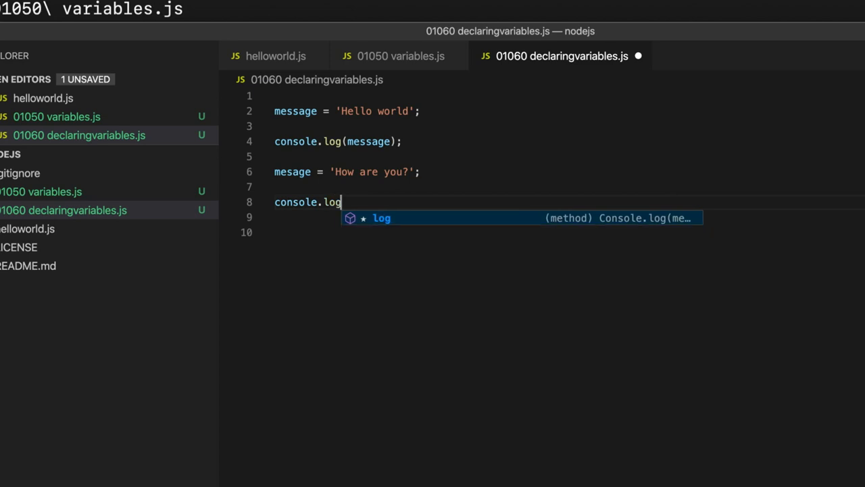
pyautogui.write('(mesag')
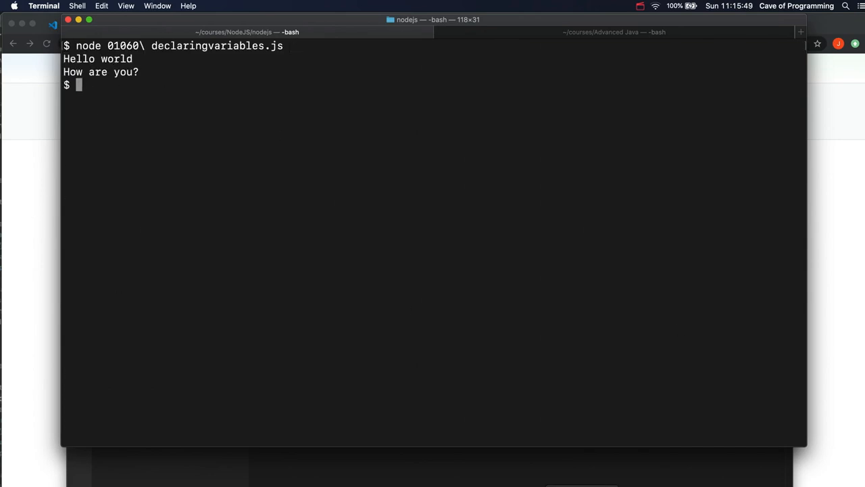
pyautogui.click(54, 25)
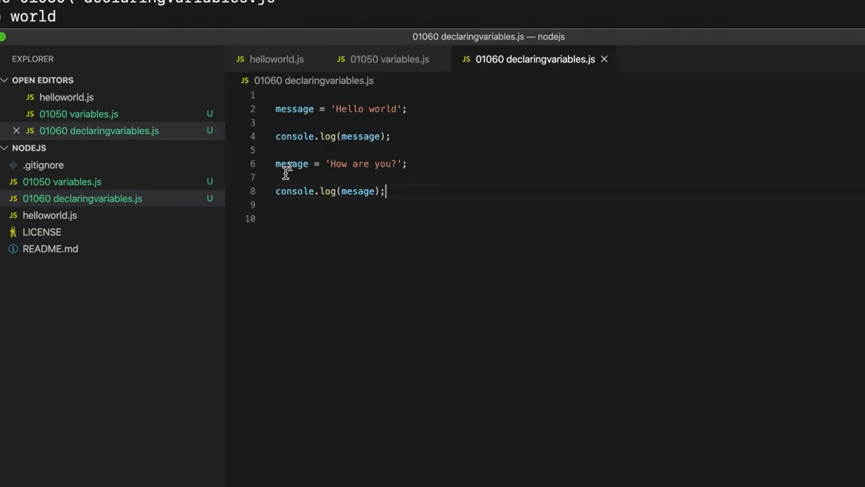
# - Remove the misspelled mesage reassignment and the second console.log from the file
pyautogui.doubleClick(292, 164)
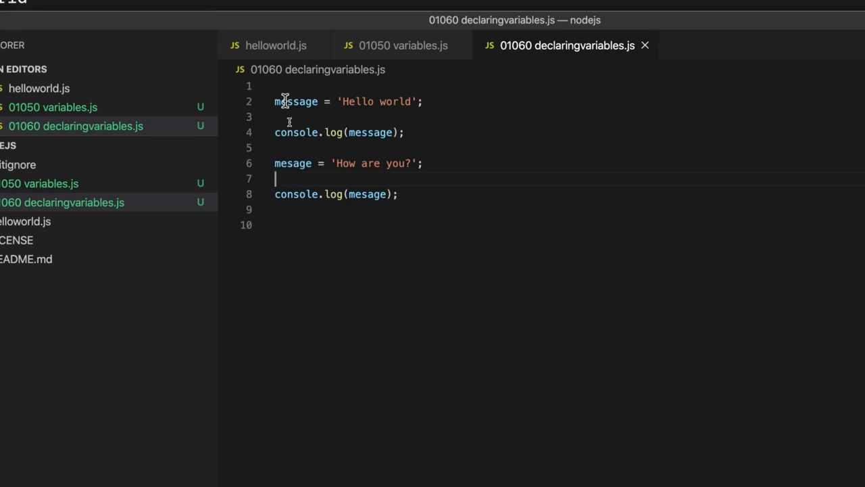
pyautogui.doubleClick(292, 162)
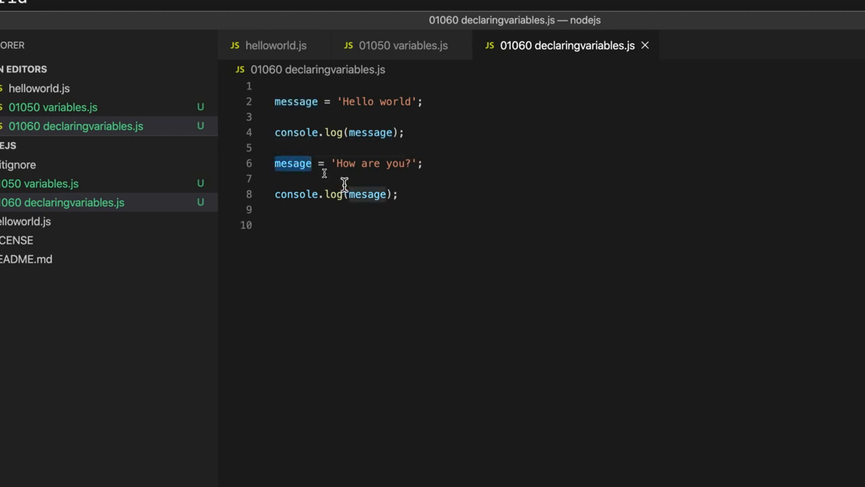
pyautogui.moveTo(303, 168)
pyautogui.write('s')
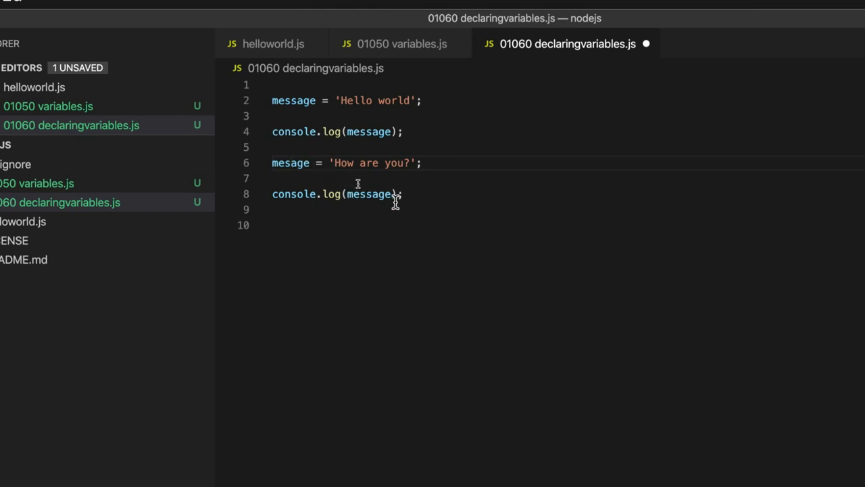
pyautogui.moveTo(335, 162); pyautogui.dragTo(403, 195)
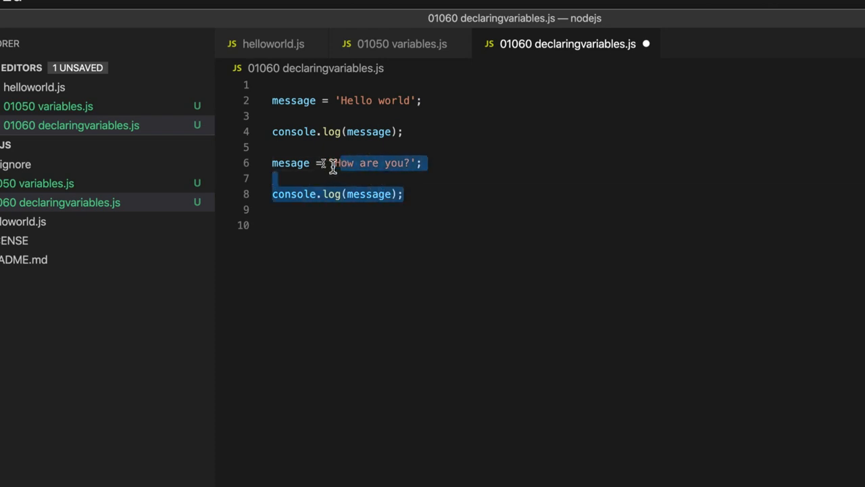
pyautogui.press('Delete')
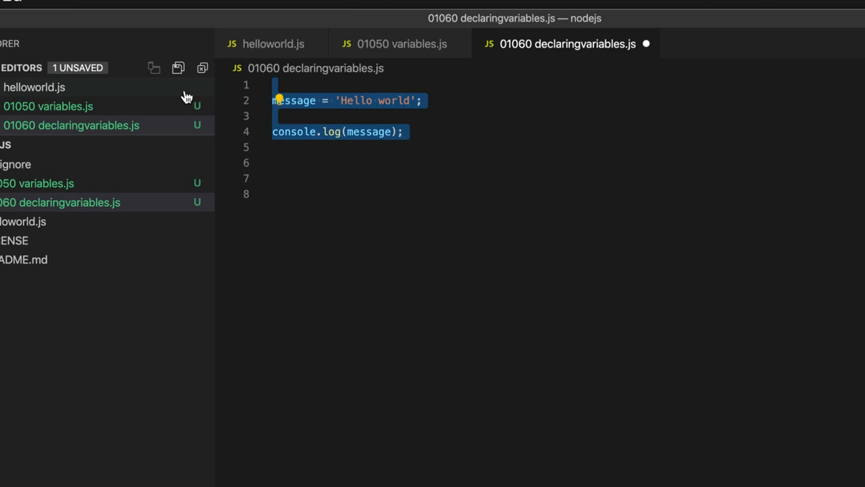
# - Rewrite the file as 'use strict'; let message = 'Hello'; console.log(message); run it with node and save
pyautogui.press('Delete')
pyautogui.write("'")
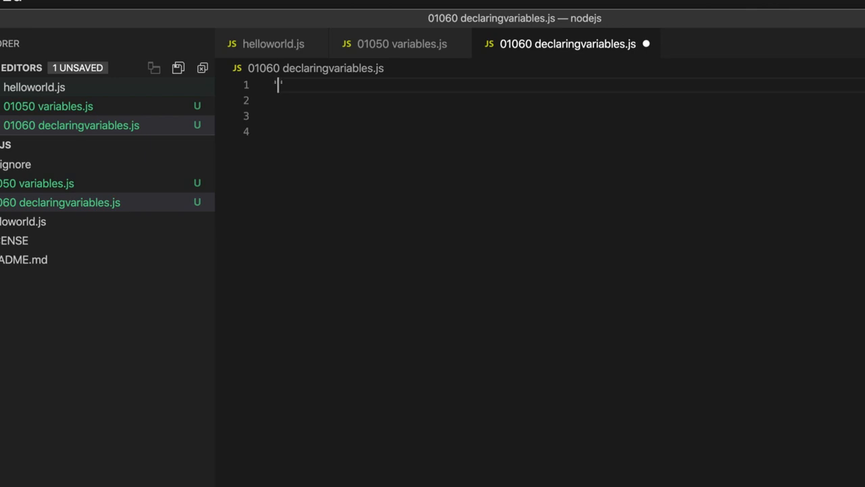
pyautogui.write('use strict')
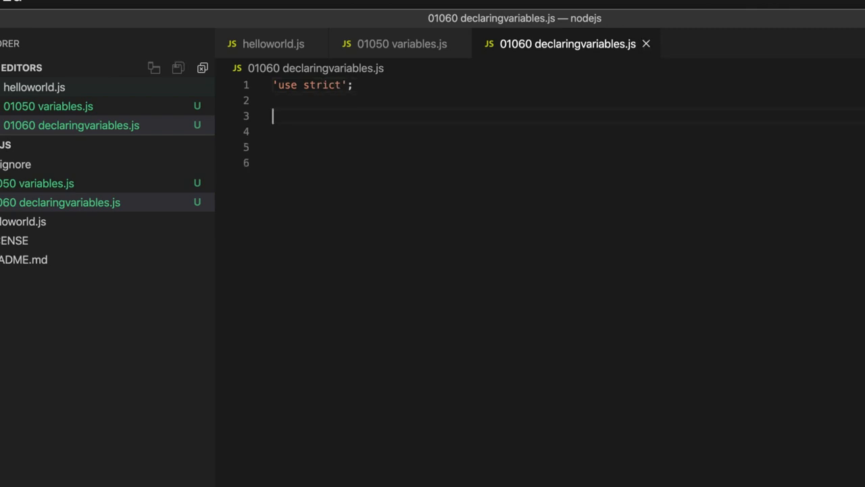
pyautogui.write("message = '")
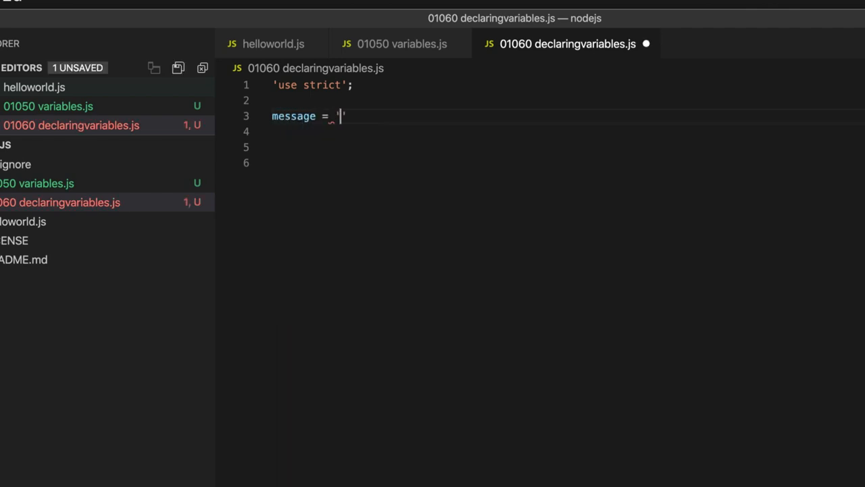
pyautogui.write('Hello')
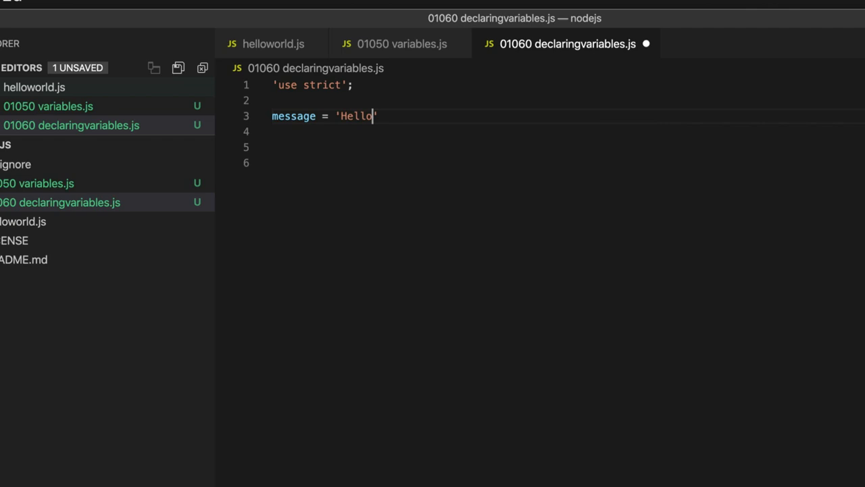
pyautogui.write(';')
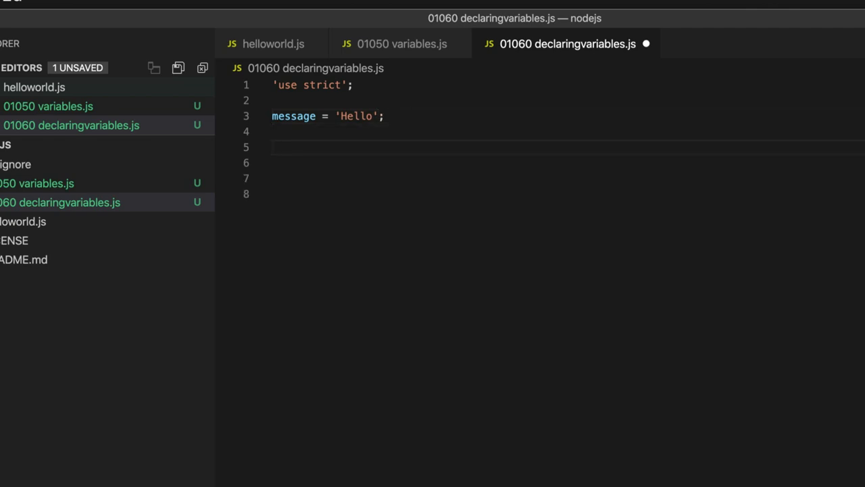
pyautogui.write('console.')
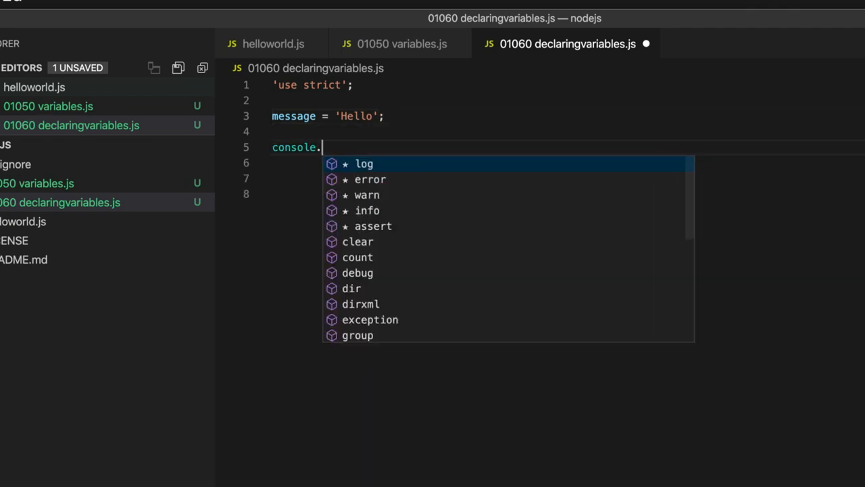
pyautogui.write('log(me')
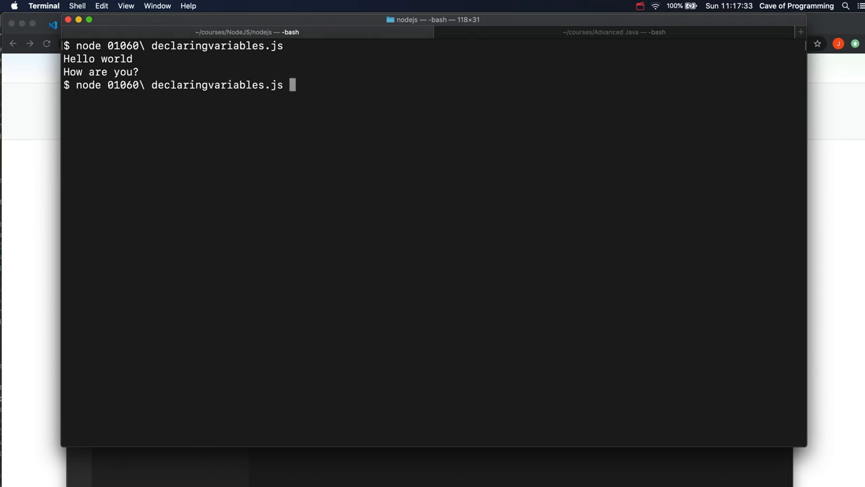
pyautogui.press('enter')
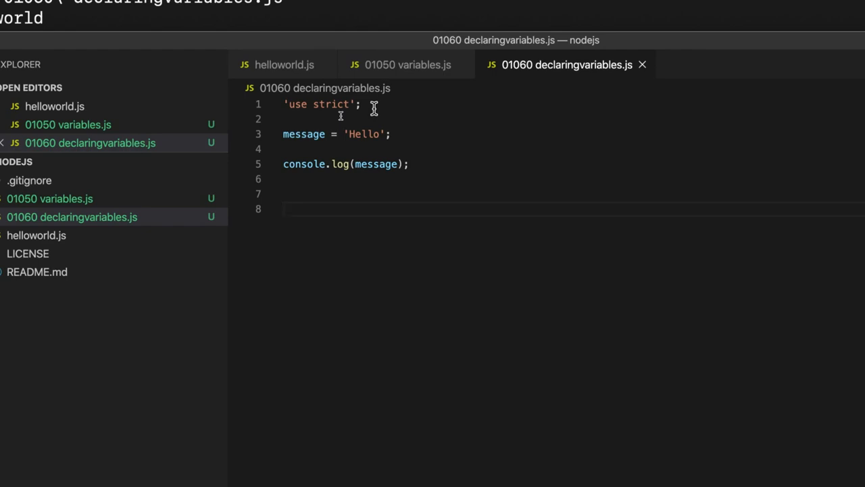
pyautogui.moveTo(540, 263)
pyautogui.write('let ')
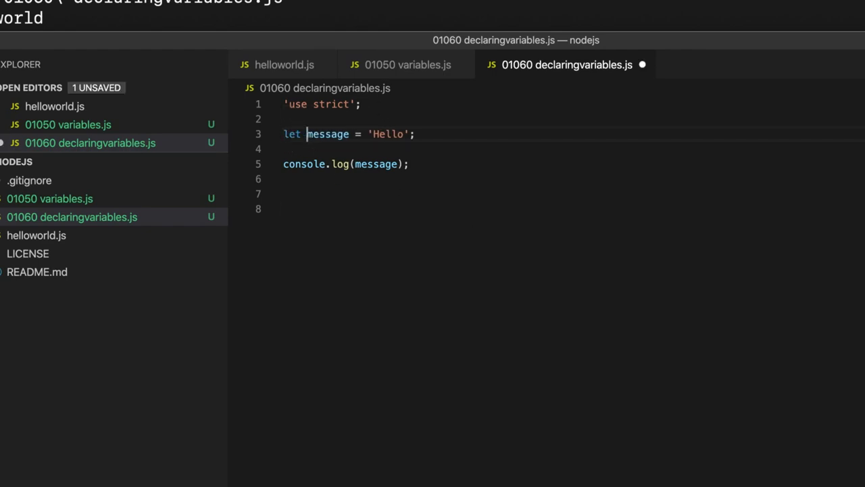
pyautogui.press('cmd+s')
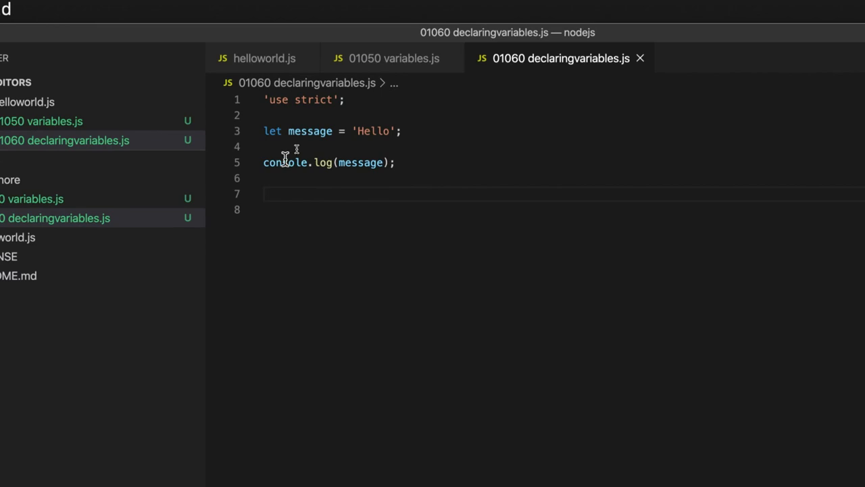
pyautogui.doubleClick(272, 130)
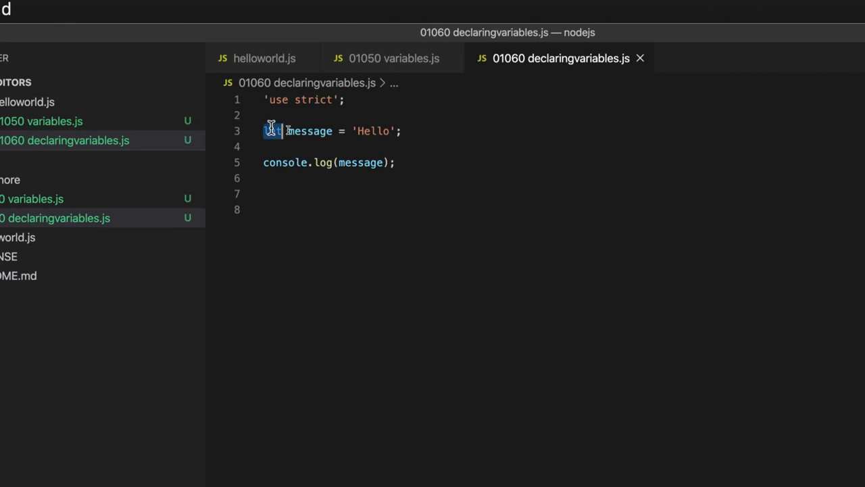
pyautogui.write('var')
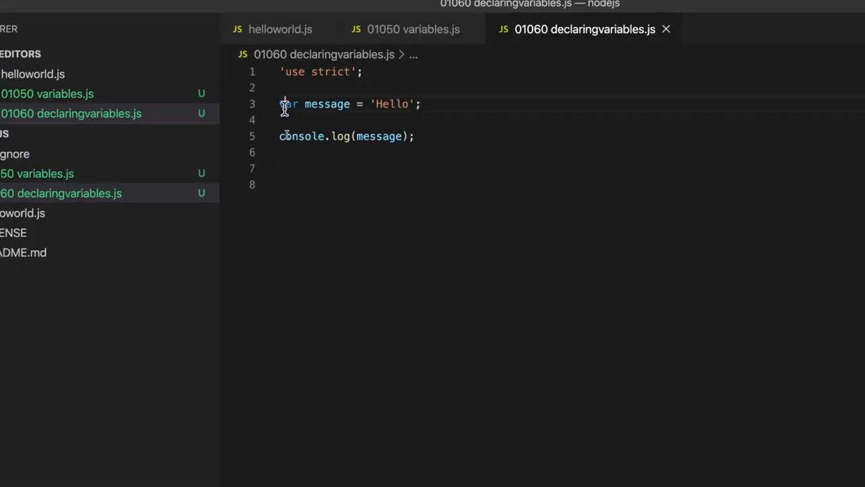
pyautogui.write('let')
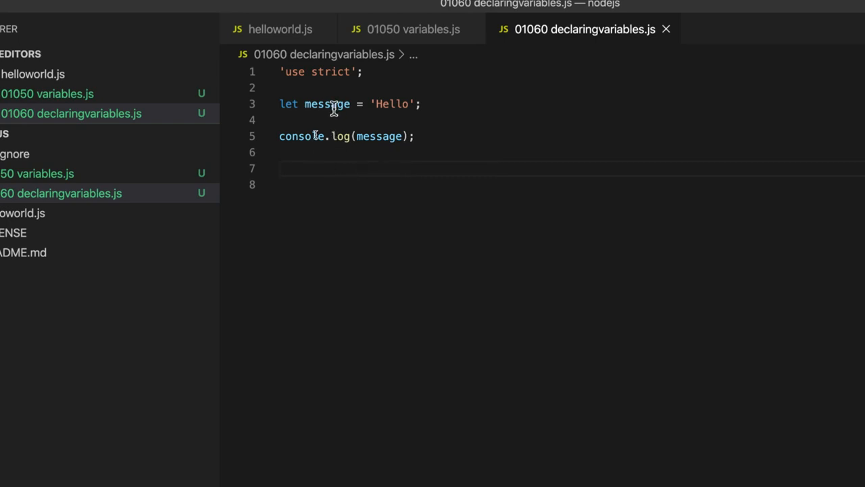
pyautogui.doubleClick(287, 102)
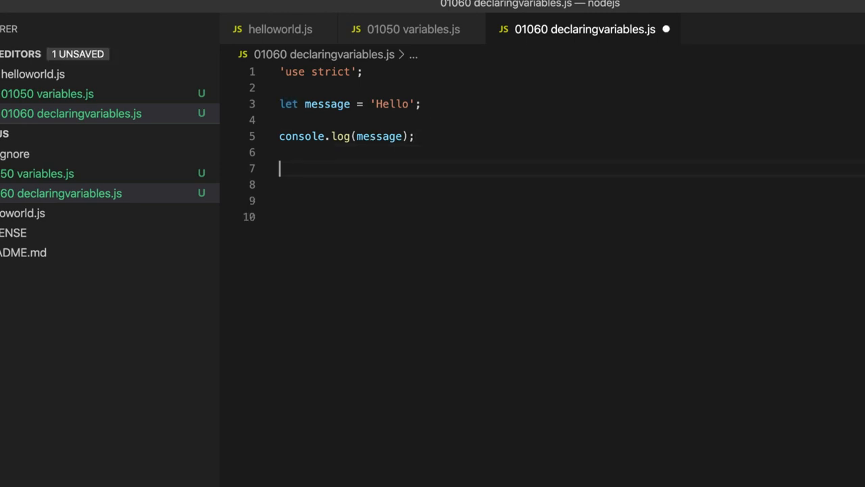
# - Reassign message = 'How are you?'; and log it again, then run the script
pyautogui.write('message')
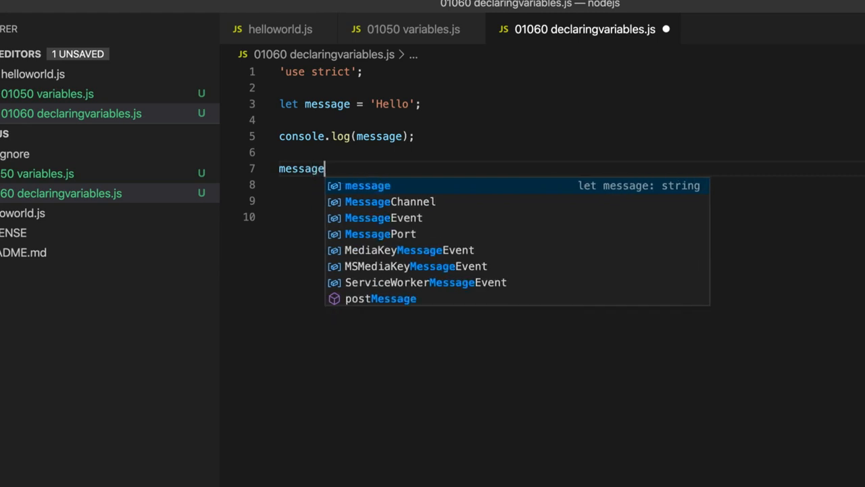
pyautogui.write("= 'Ho")
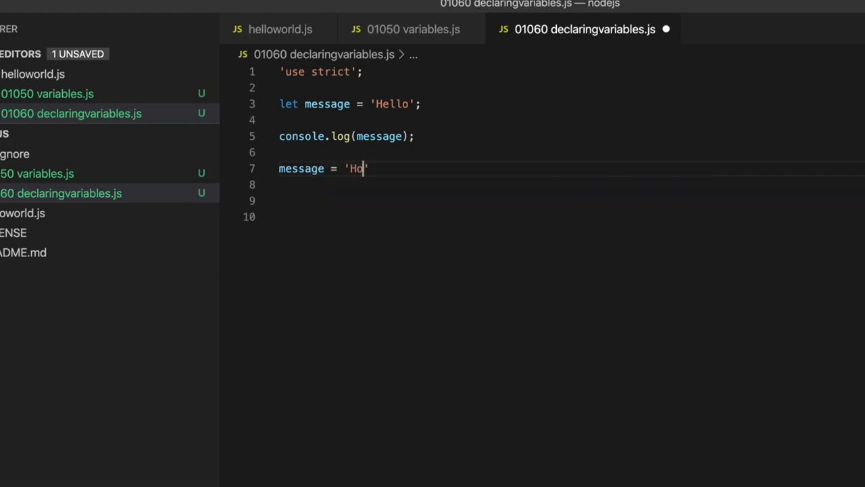
pyautogui.write('w are you?')
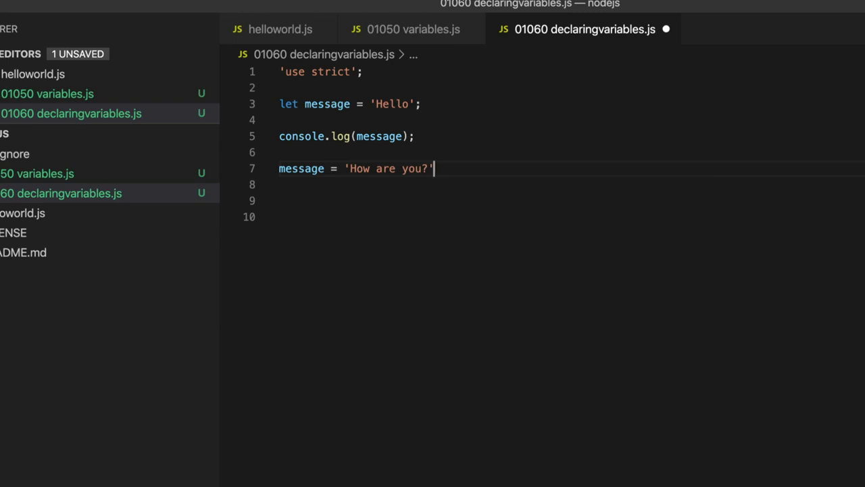
pyautogui.write('conso')
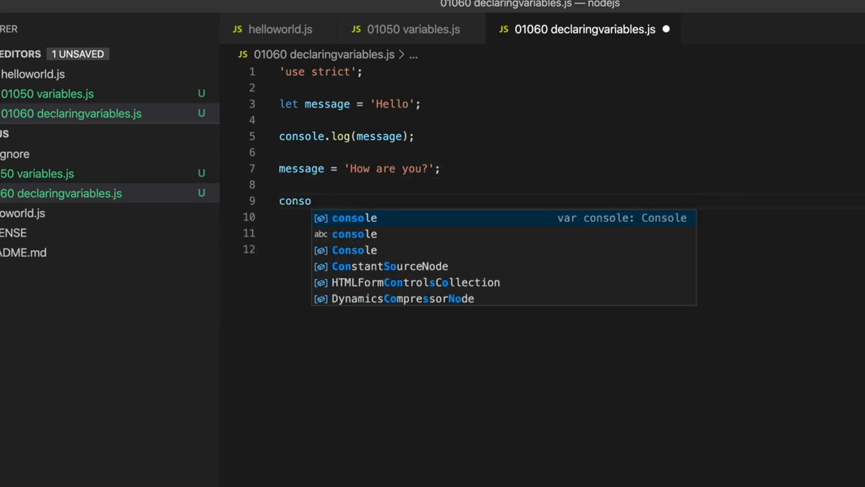
pyautogui.write('le')
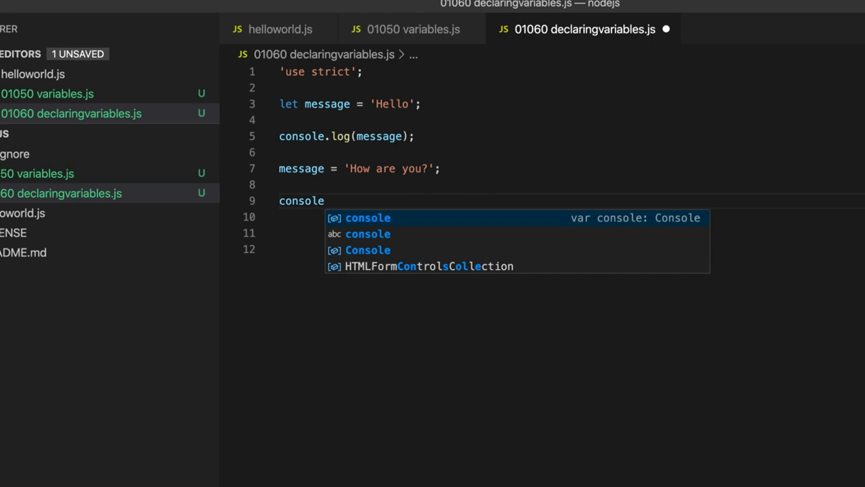
pyautogui.write('.log(mess')
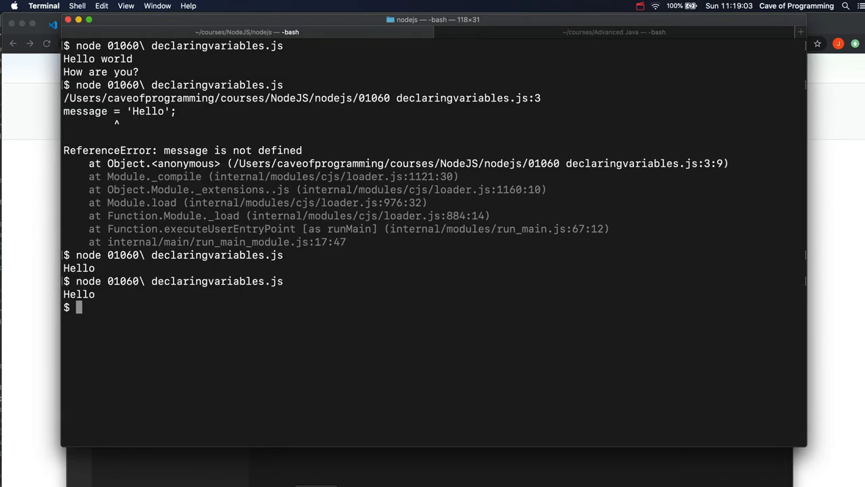
pyautogui.press('enter')
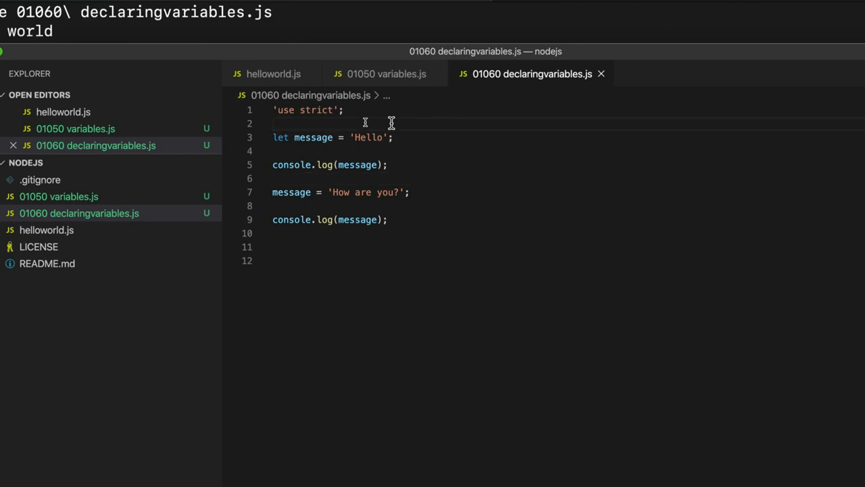
# - Add a // comment above the let line: declare the variable message and assign the value 'Hello'
pyautogui.write('//')
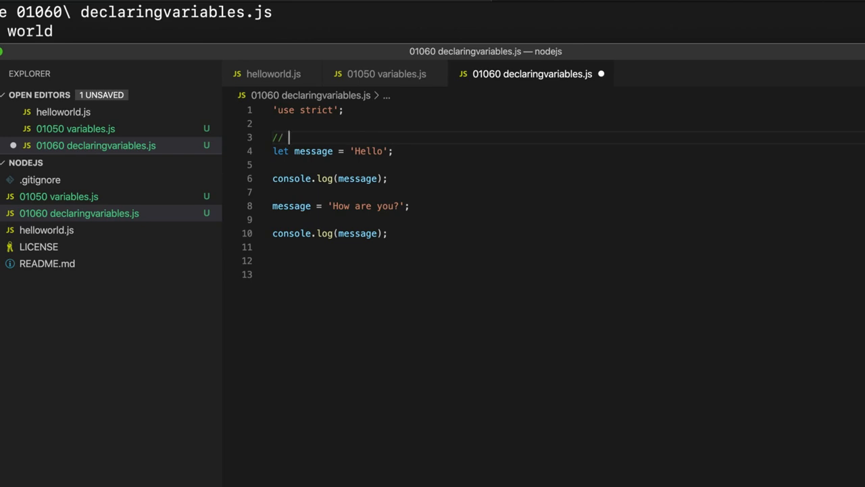
pyautogui.write('De')
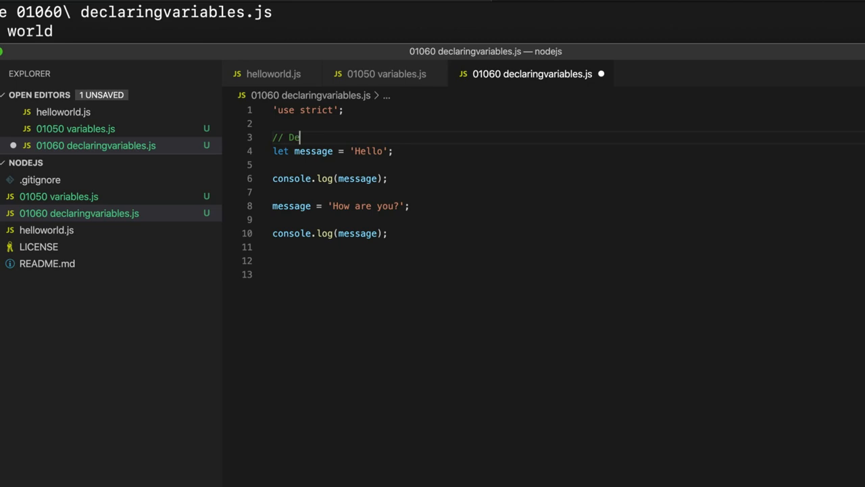
pyautogui.write('clare')
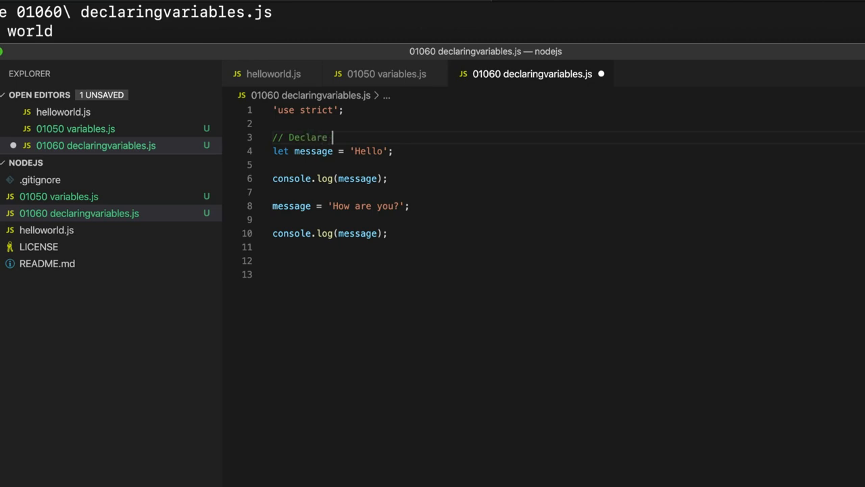
pyautogui.write('the variable me')
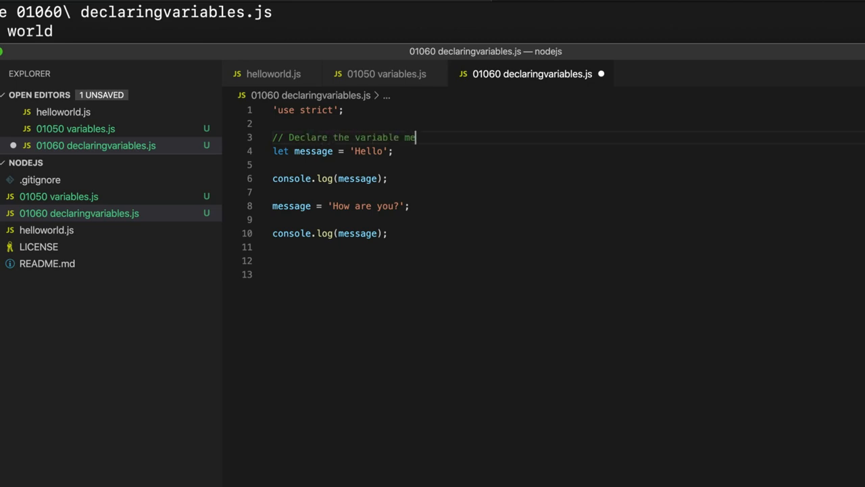
pyautogui.write('ssage')
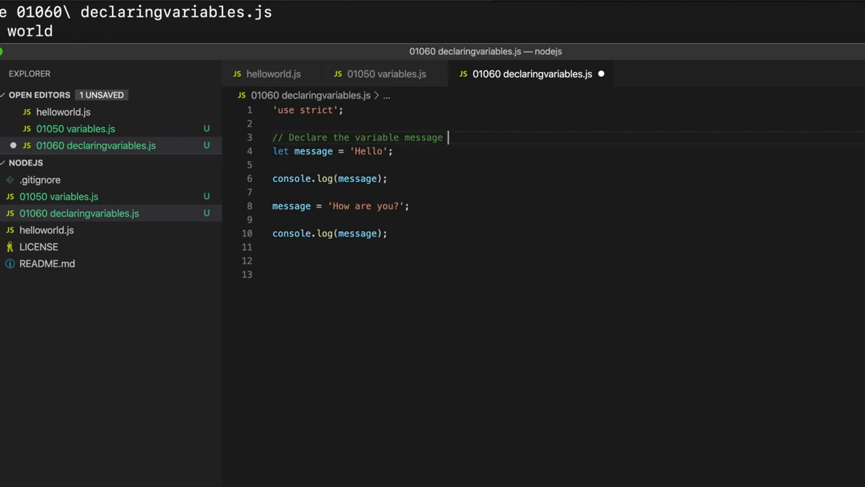
pyautogui.write('and assign')
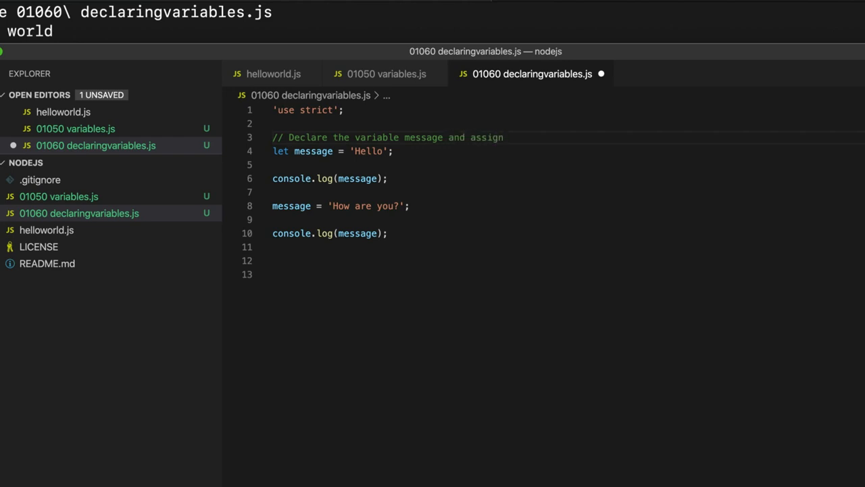
pyautogui.write('the vale')
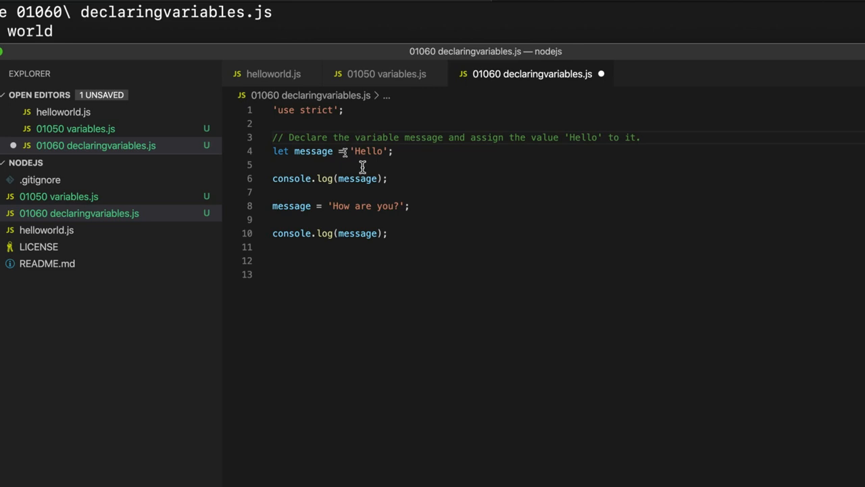
# - Add a // comment above console.log: print the variable message
pyautogui.write('//')
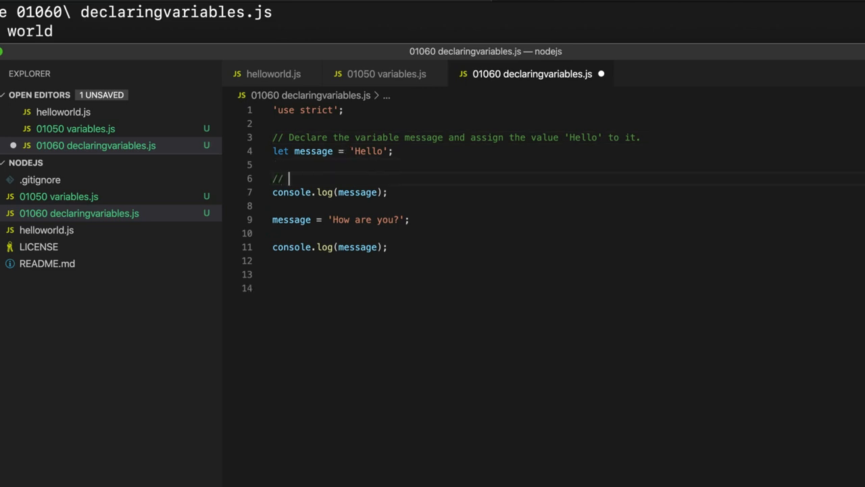
pyautogui.write('Print')
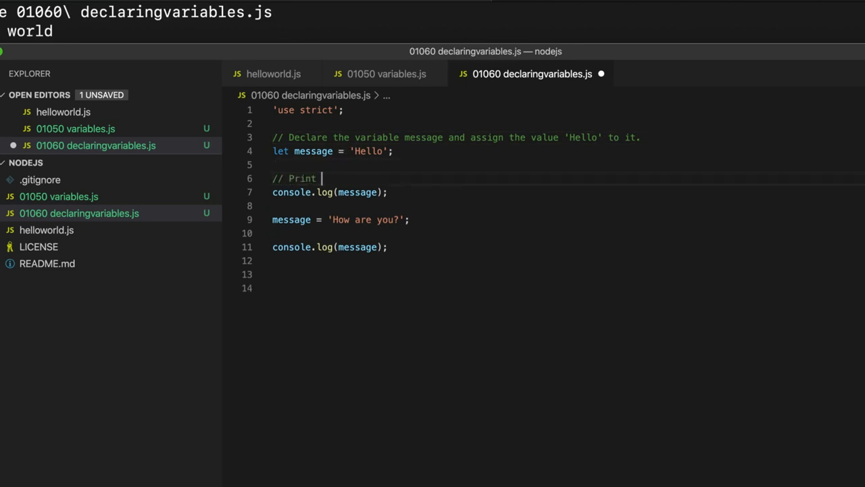
pyautogui.write('the variabl')
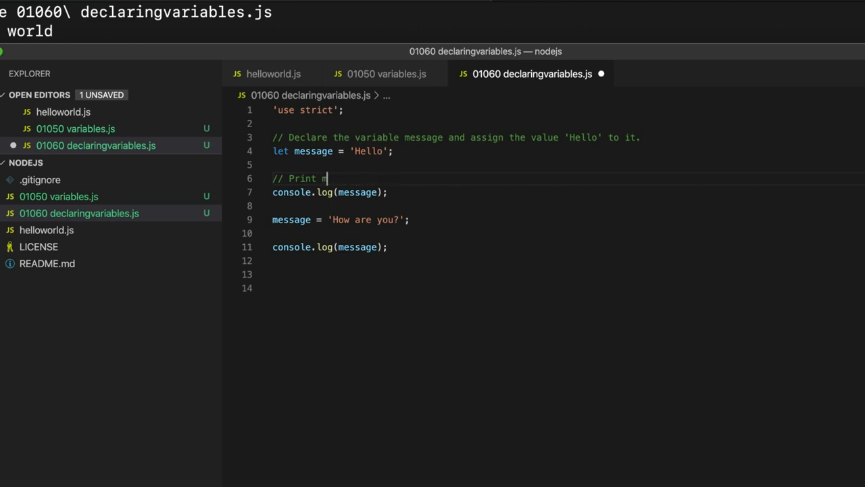
pyautogui.write('essage')
pyautogui.write('//')
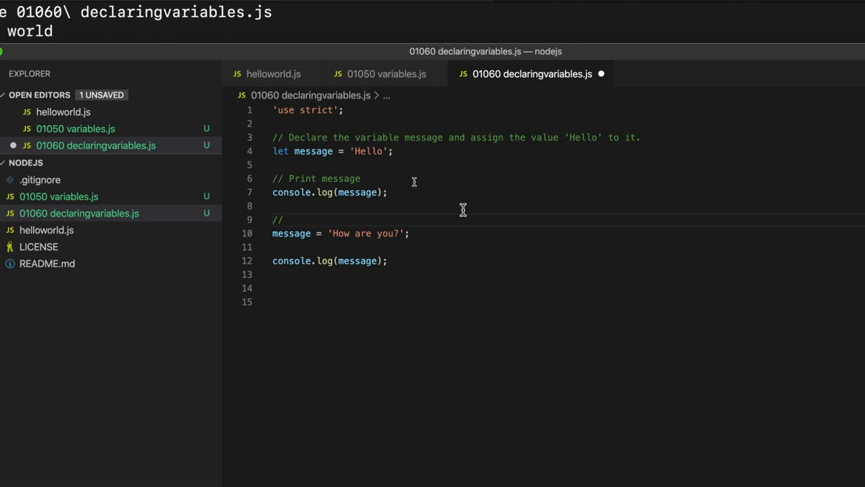
# - Comment the reassignment as assigning a new value to message, reviewing the declaration and second print
pyautogui.write('A')
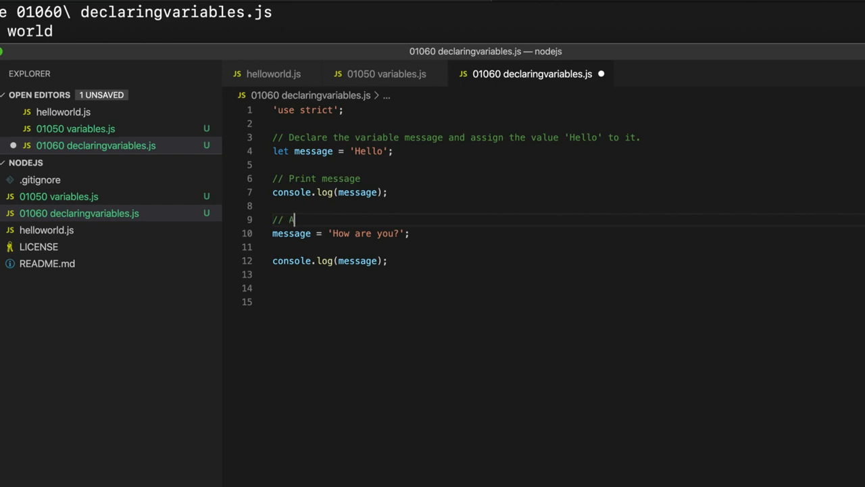
pyautogui.write('ssign a new value to the variabl')
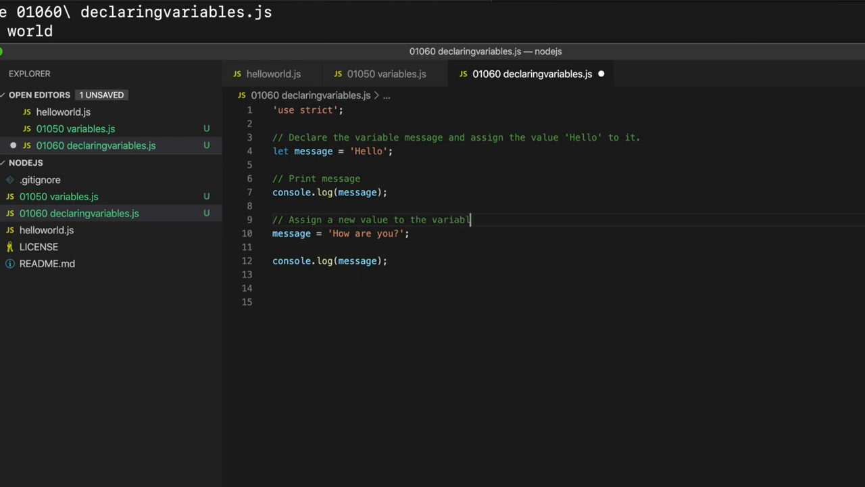
pyautogui.write('message"')
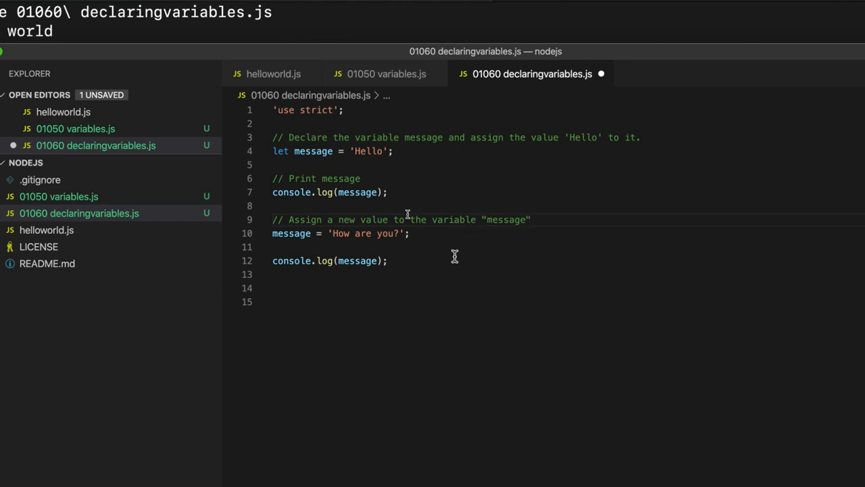
pyautogui.moveTo(343, 152)
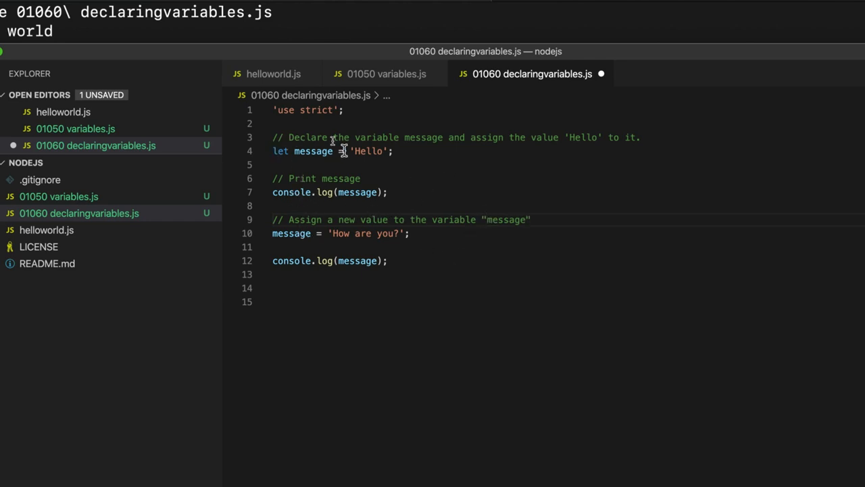
pyautogui.moveTo(273, 152); pyautogui.dragTo(335, 151)
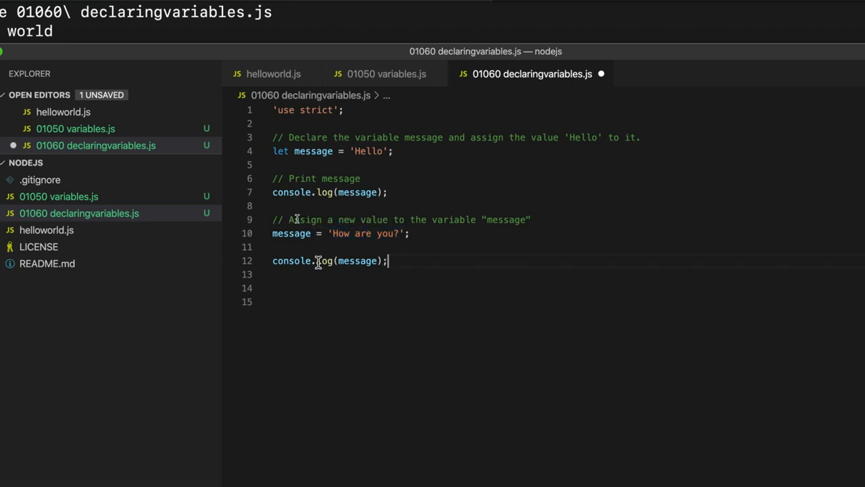
pyautogui.tripleClick(330, 261)
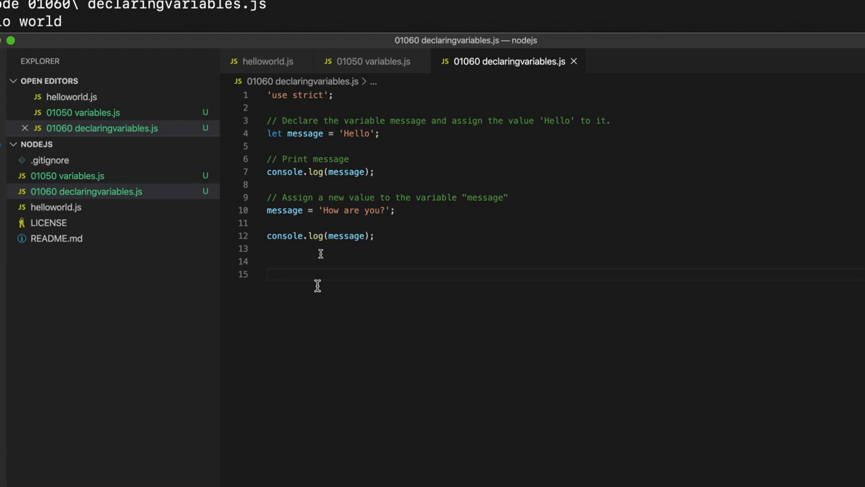
pyautogui.moveTo(303, 170)
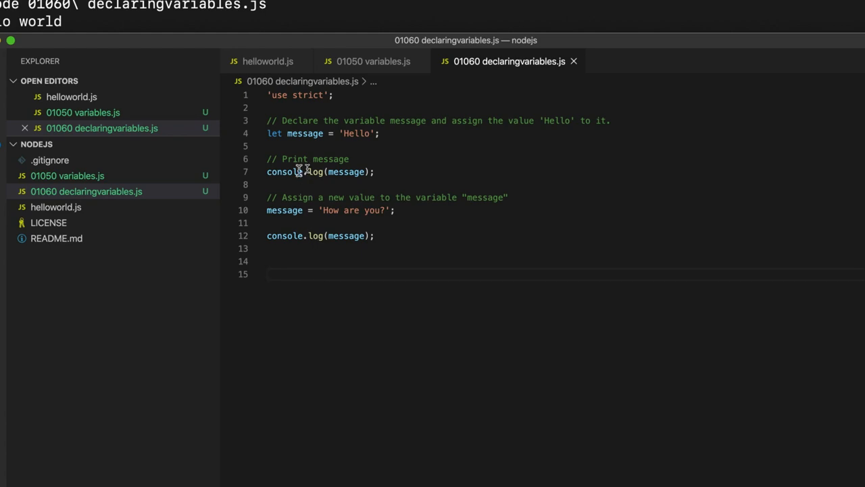
pyautogui.moveTo(406, 300)
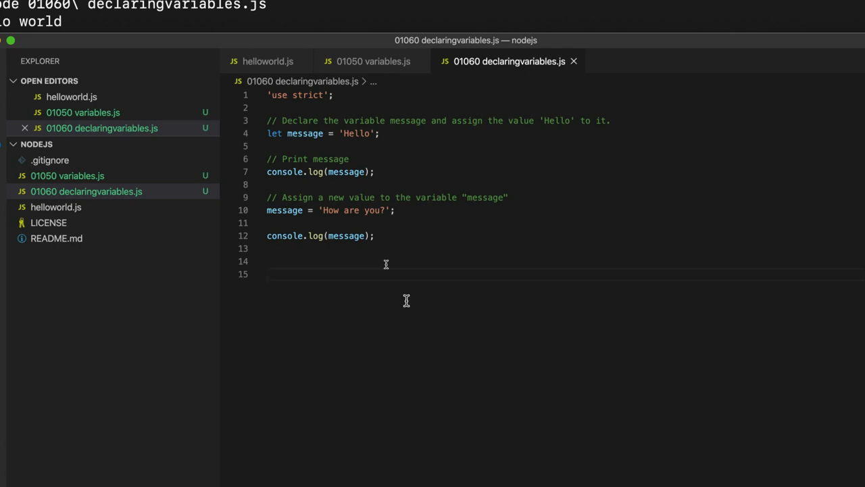
pyautogui.moveTo(322, 267)
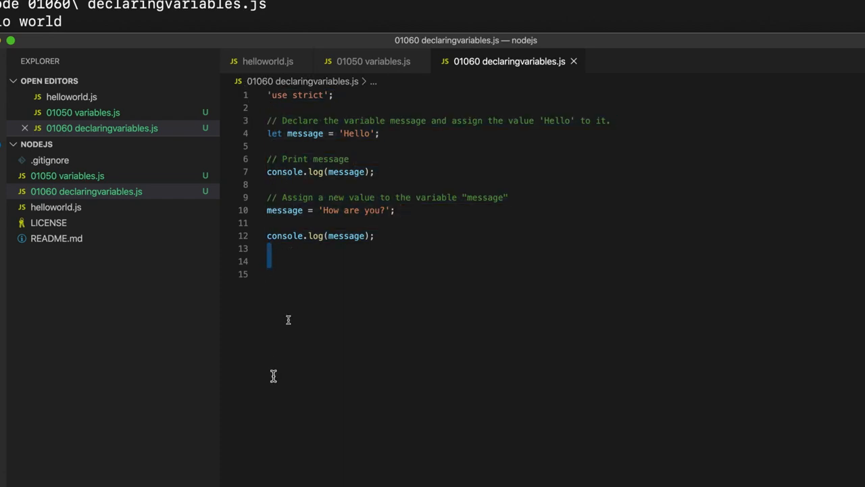
pyautogui.click(269, 273)
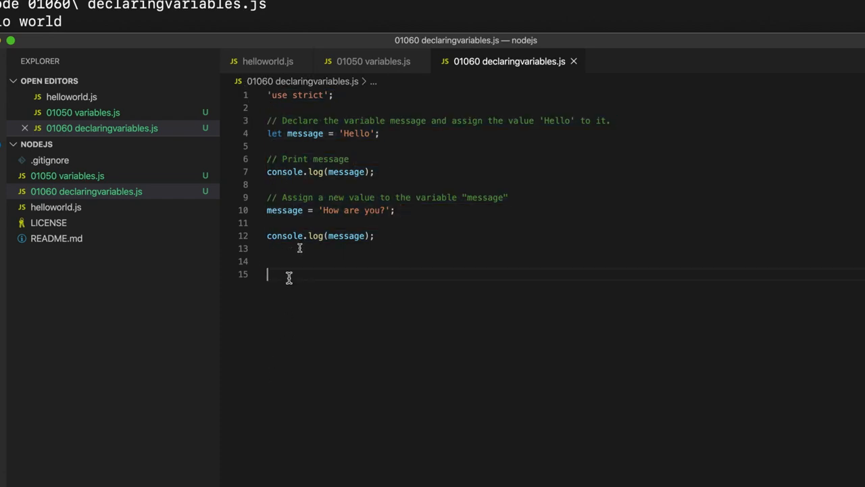
pyautogui.moveTo(316, 277)
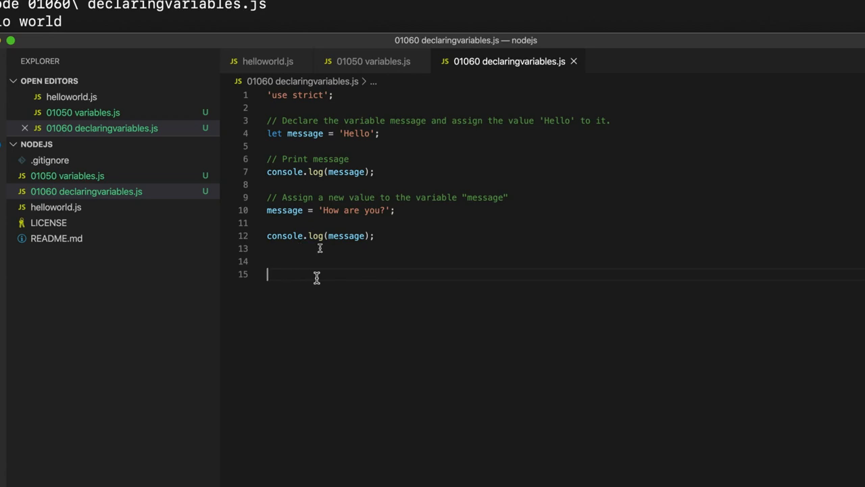